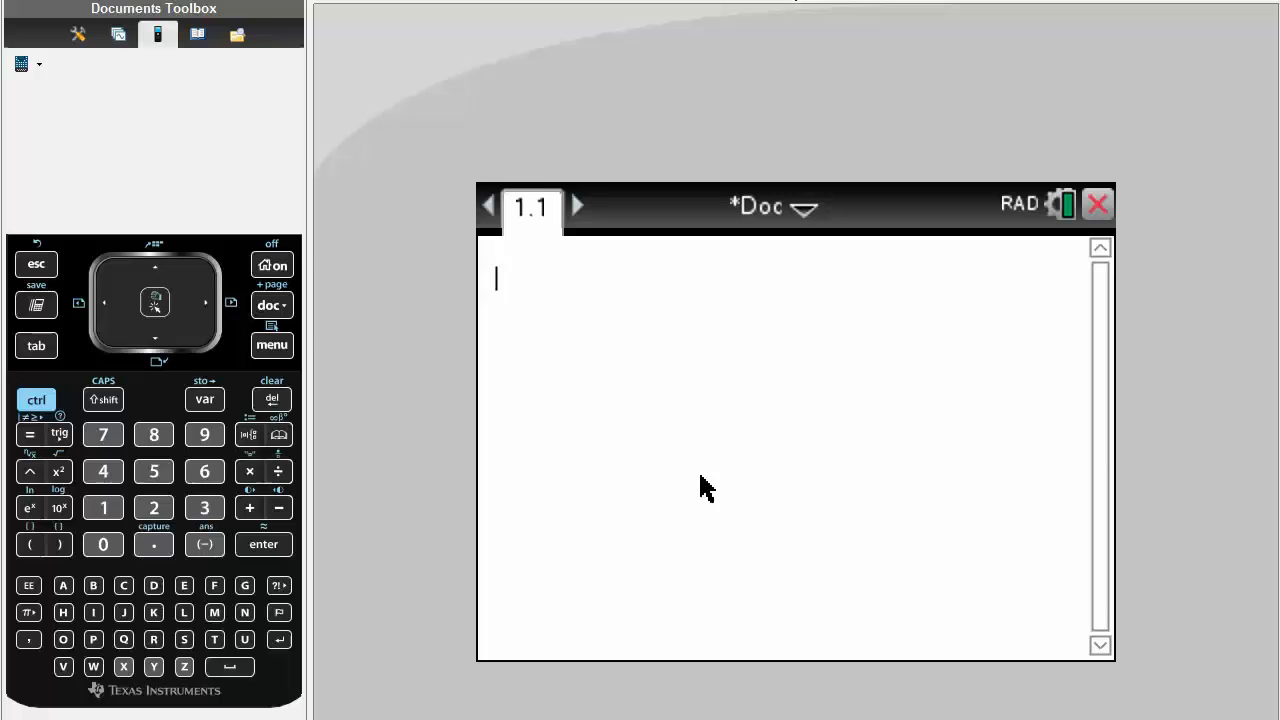
{"action": "mouse_move", "coordinate": [750, 415]}
{"action": "type", "text": "4"}
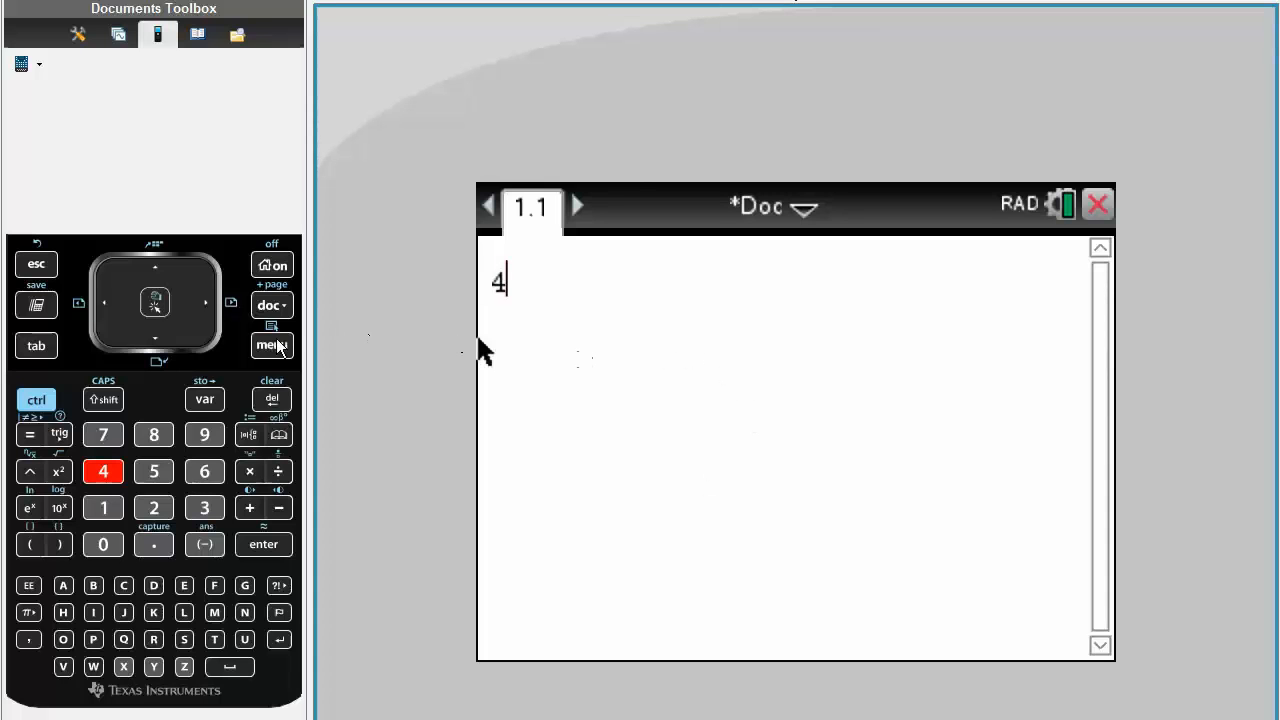
Evaluate 4! on the calculator page, getting 24
{"action": "left_click", "coordinate": [271, 345]}
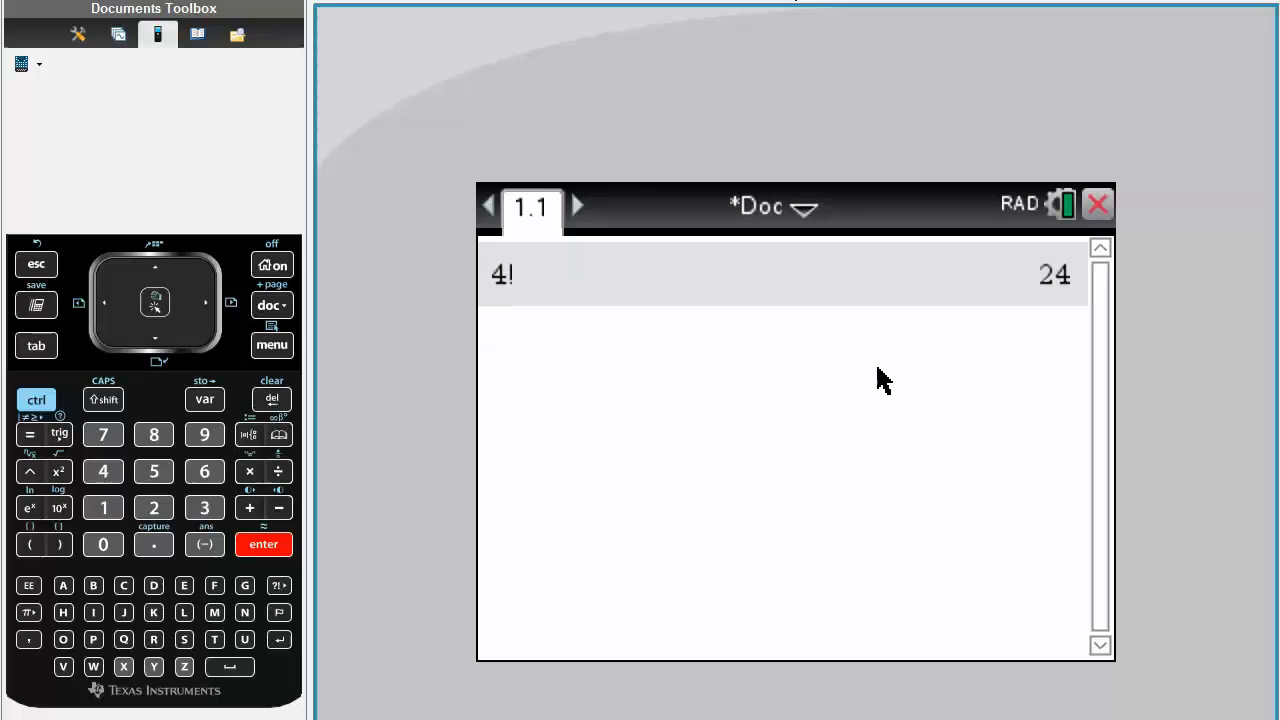
Evaluate the product 4·3·2·1, also giving 24
{"action": "left_click", "coordinate": [102, 471]}
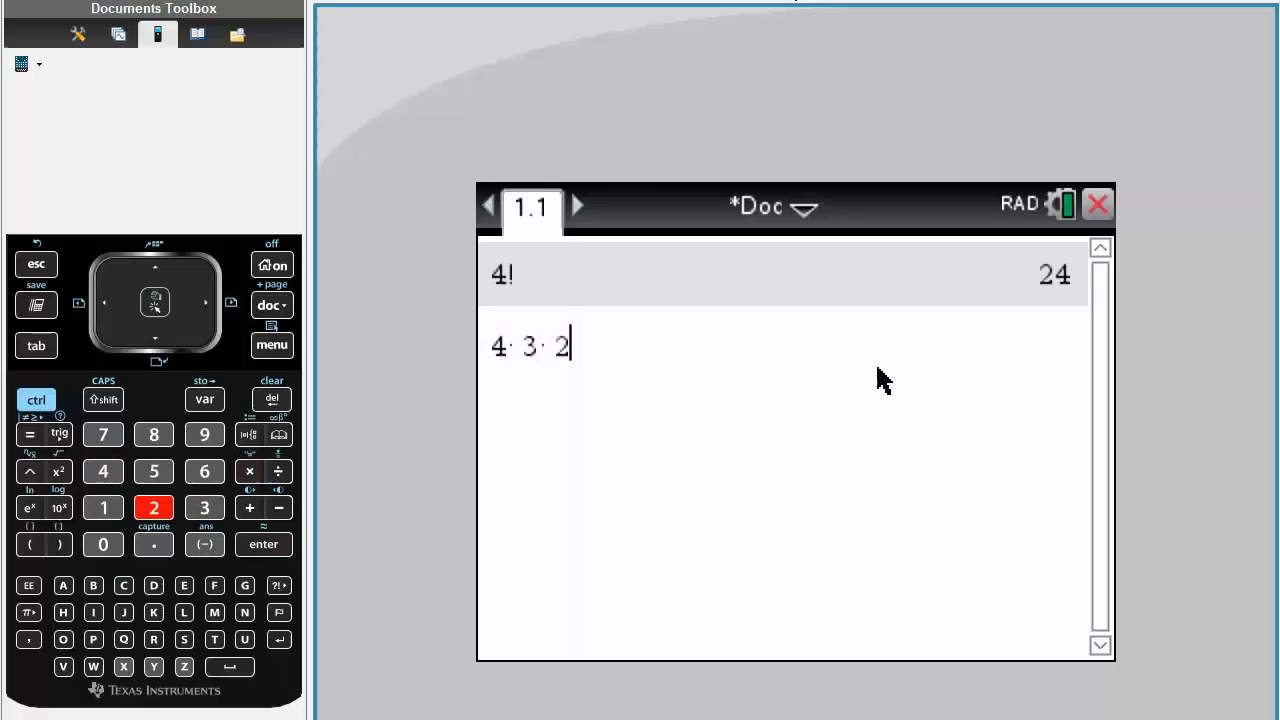
{"action": "left_click", "coordinate": [263, 544]}
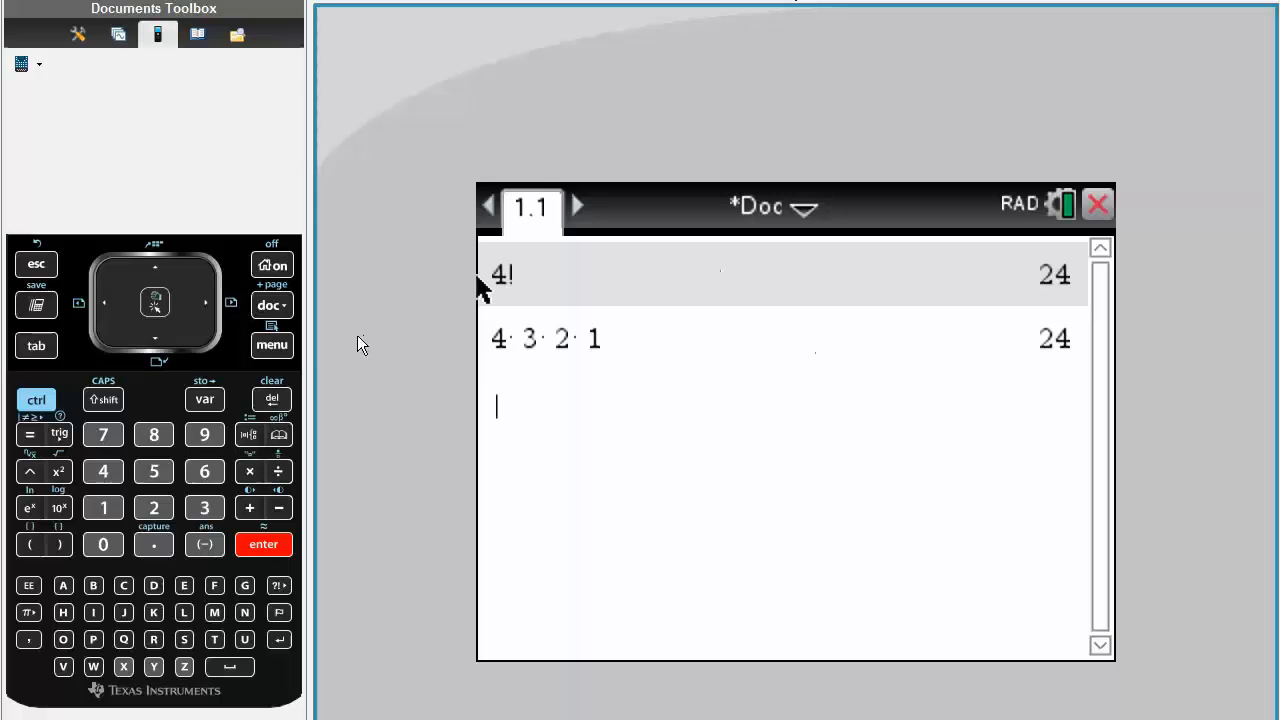
Insert the Permutations function and evaluate nPr(5,3) = 60
{"action": "left_click", "coordinate": [271, 345]}
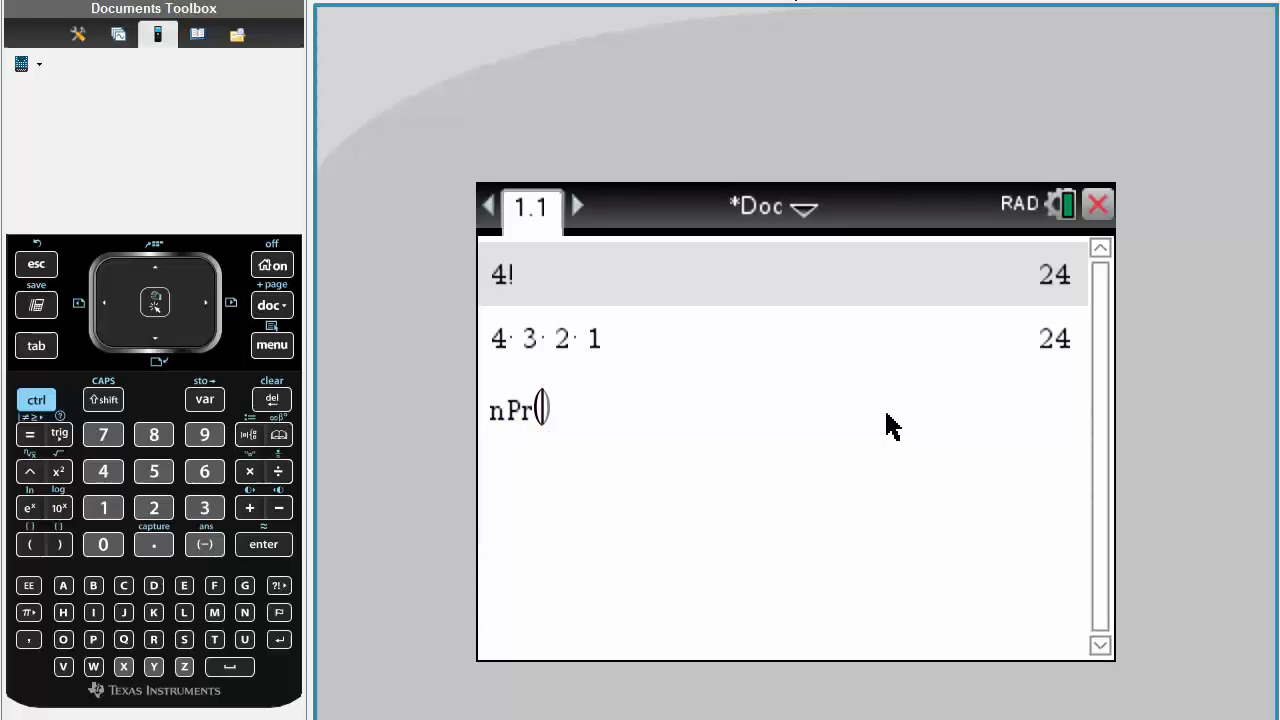
{"action": "left_click", "coordinate": [153, 471]}
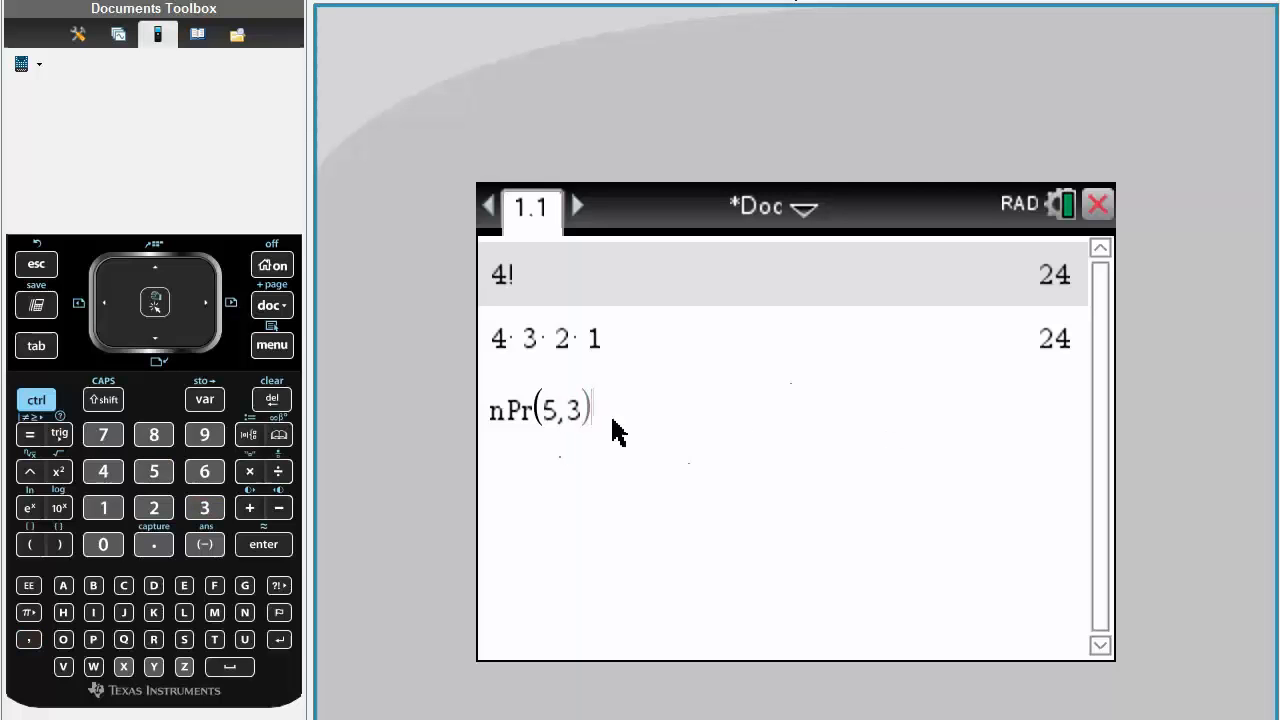
{"action": "left_click", "coordinate": [263, 544]}
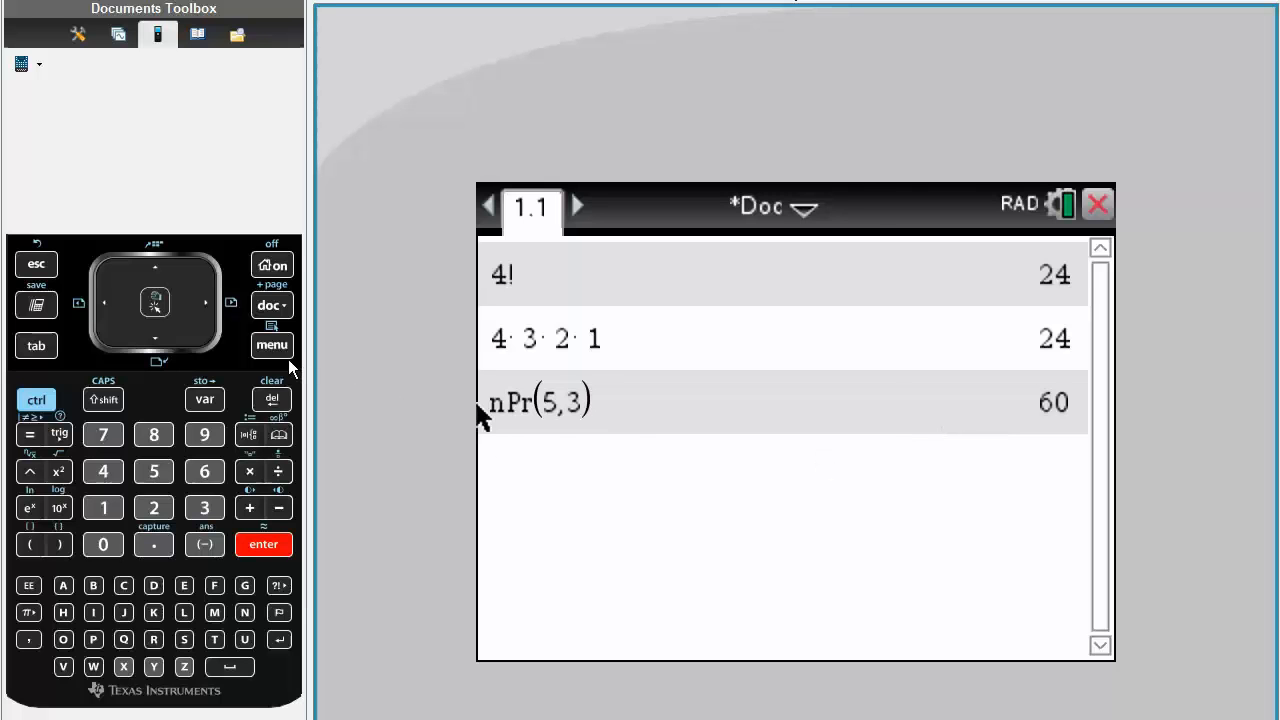
Insert the Combinations function and evaluate nCr(5,3) = 10
{"action": "left_click", "coordinate": [271, 344]}
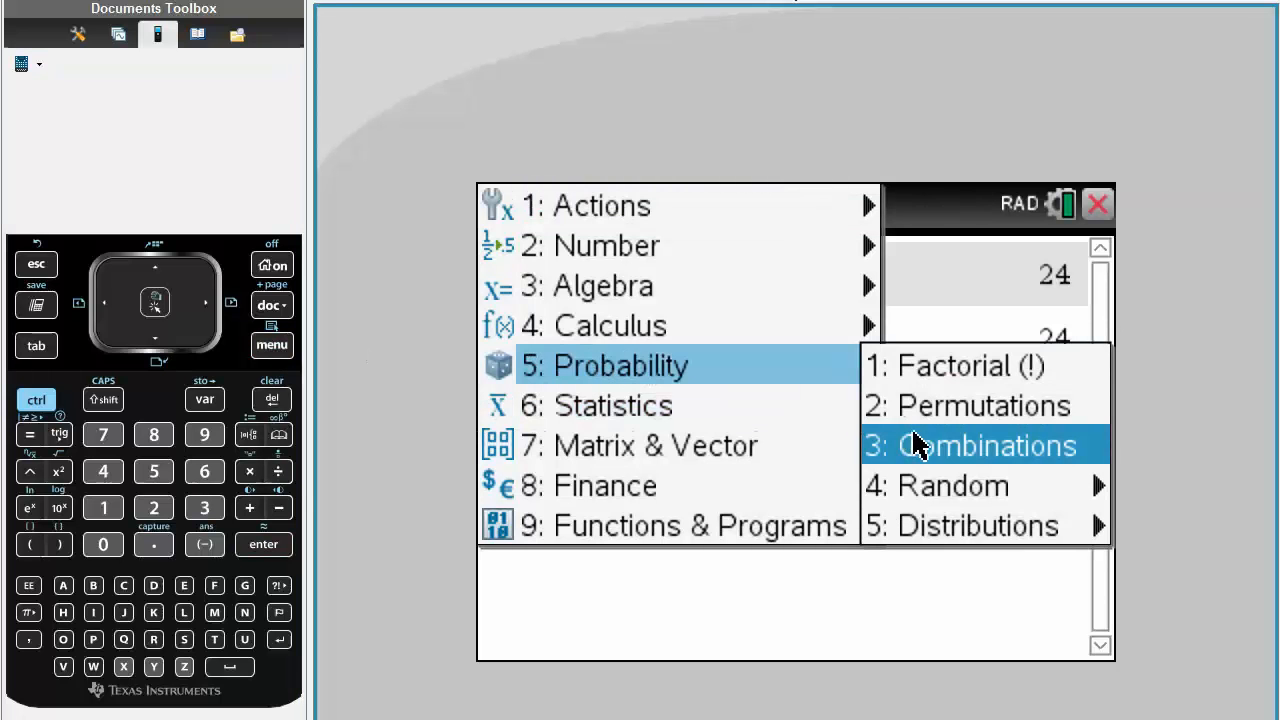
{"action": "left_click", "coordinate": [985, 445]}
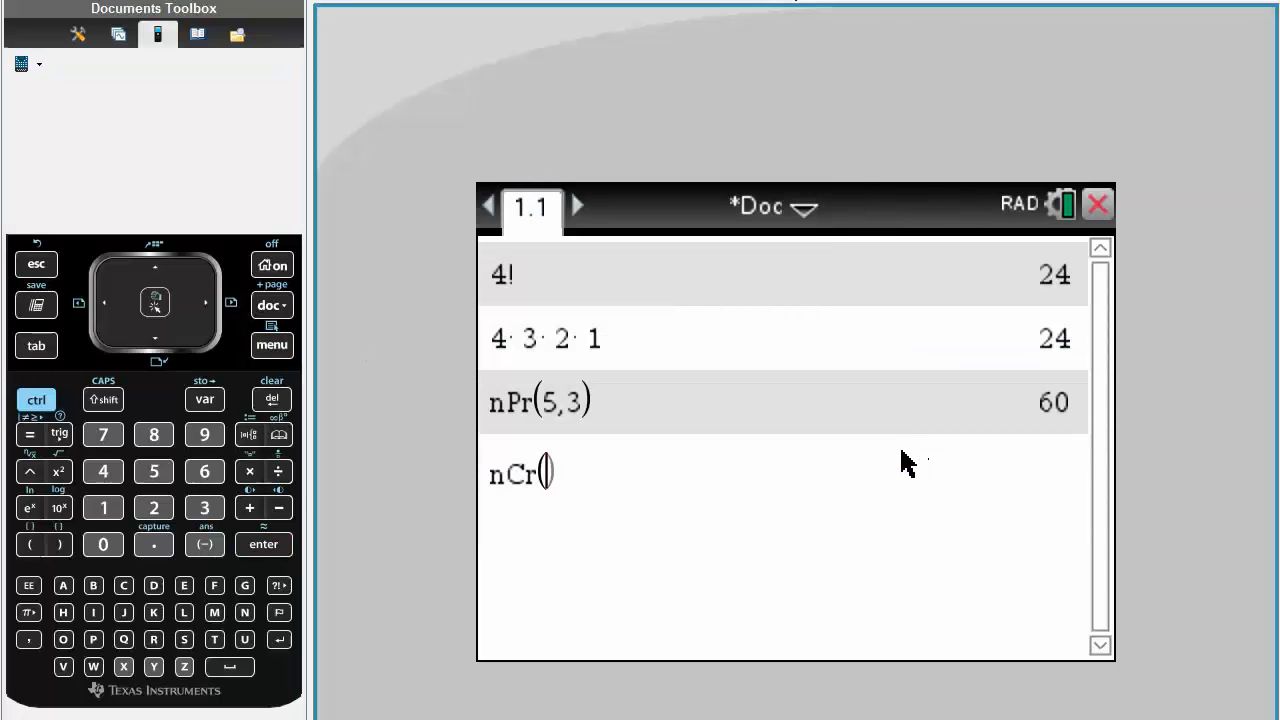
{"action": "mouse_move", "coordinate": [628, 456]}
{"action": "type", "text": "5,3"}
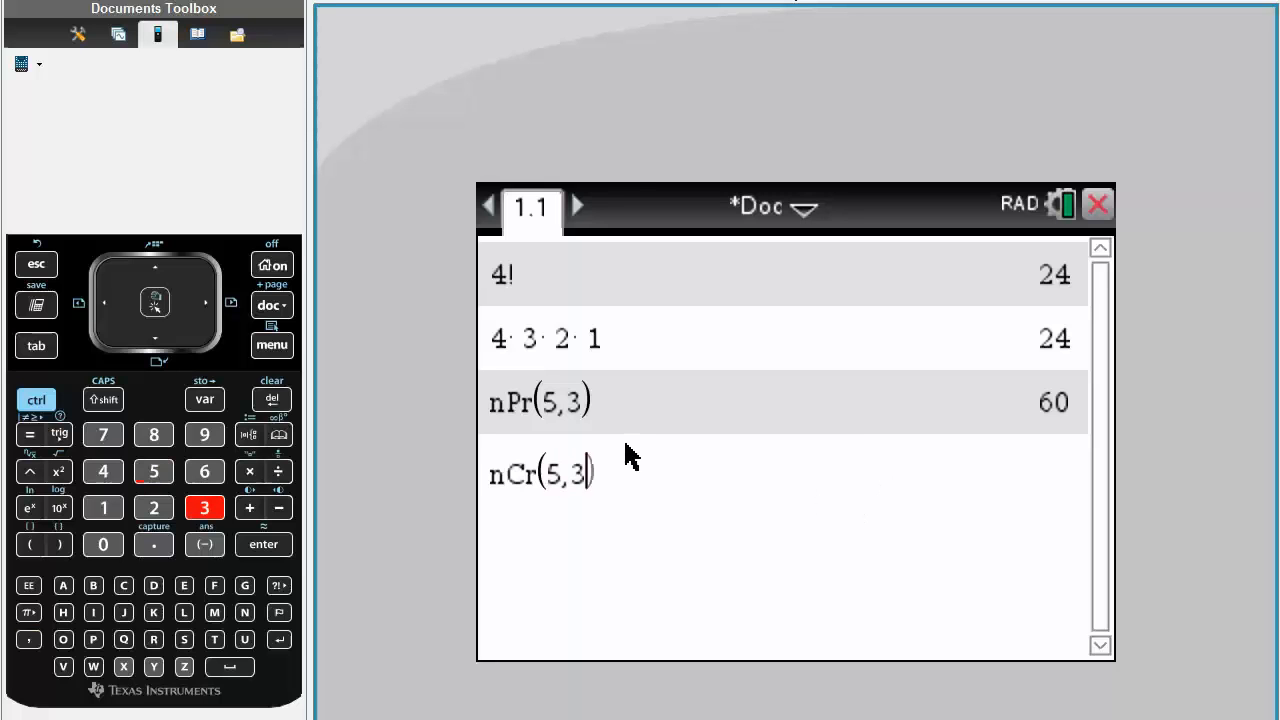
{"action": "mouse_move", "coordinate": [818, 477]}
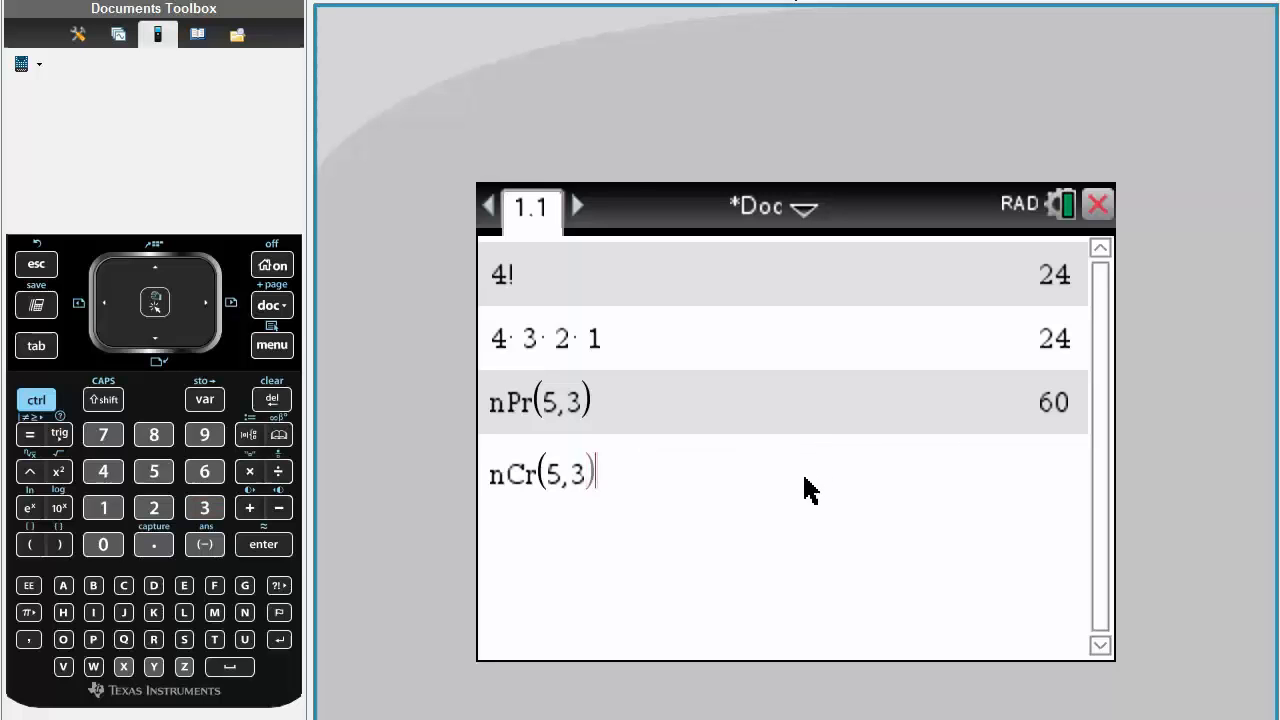
{"action": "mouse_move", "coordinate": [795, 492]}
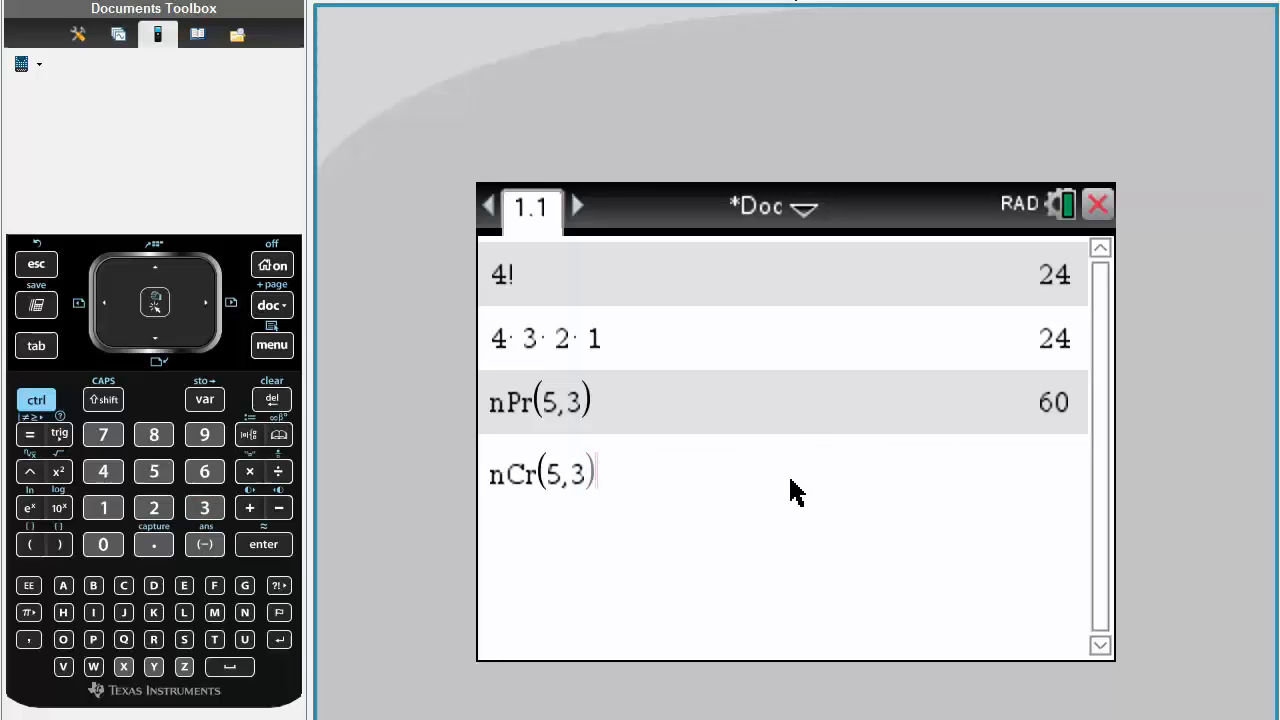
{"action": "left_click", "coordinate": [263, 544]}
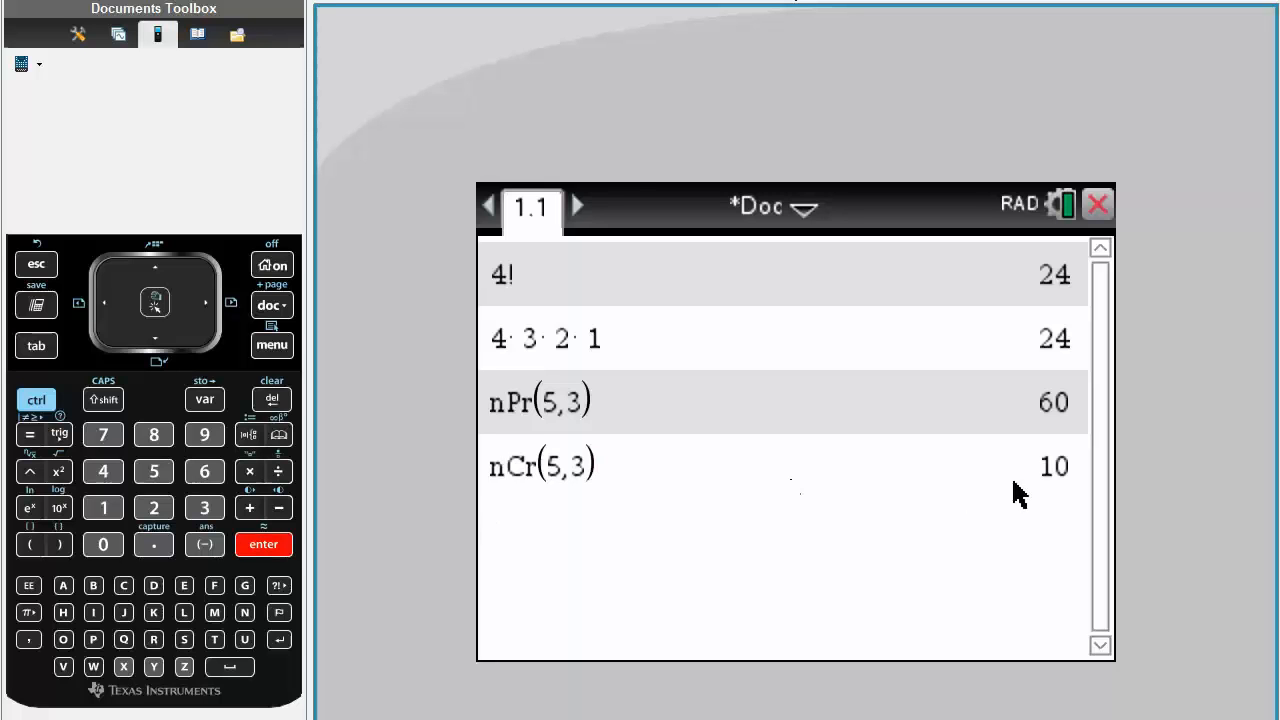
{"action": "mouse_move", "coordinate": [978, 500]}
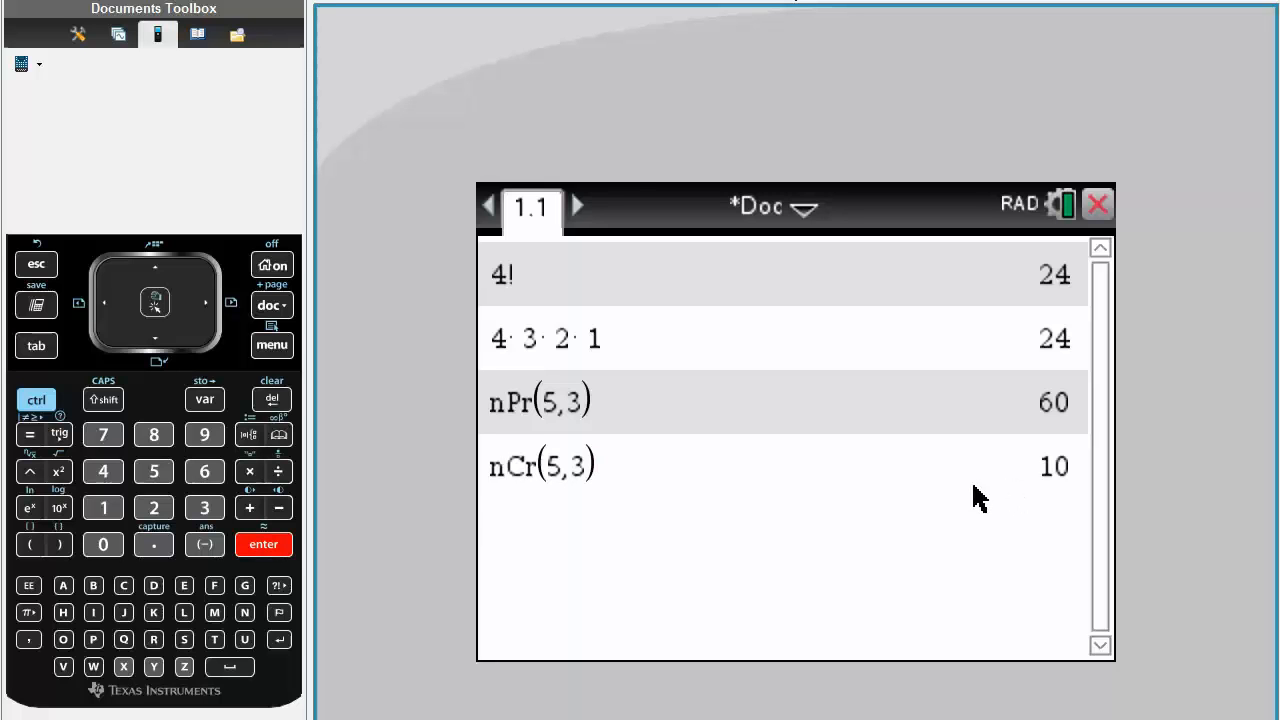
{"action": "mouse_move", "coordinate": [793, 415]}
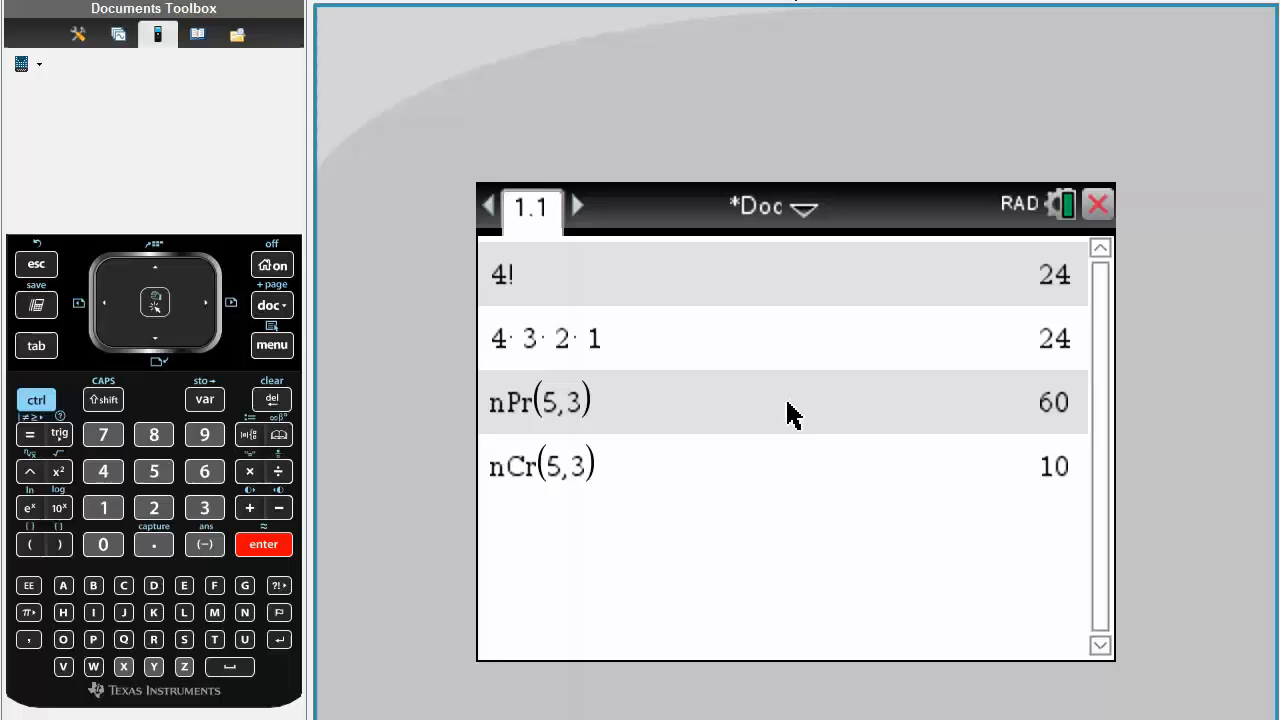
{"action": "mouse_move", "coordinate": [583, 572]}
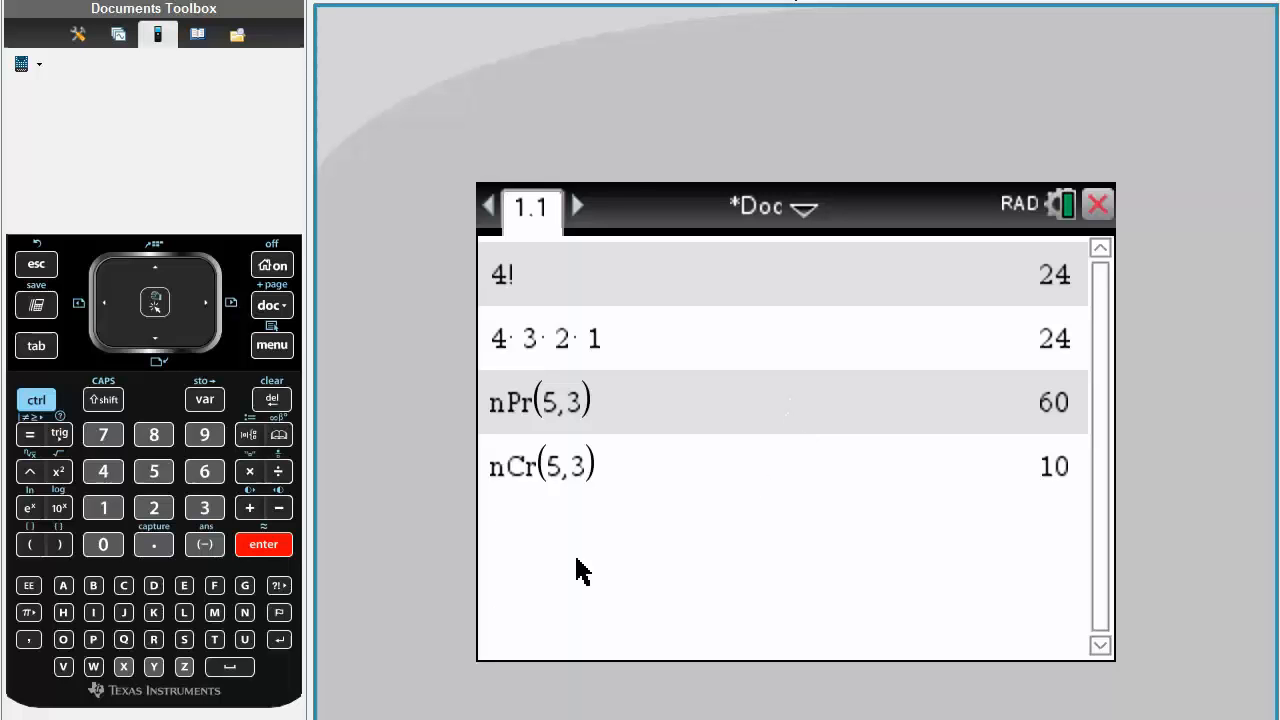